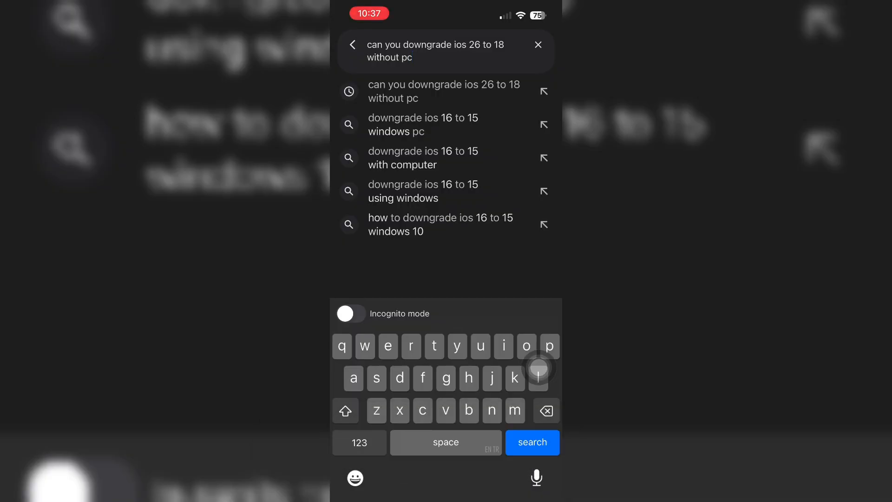
Run the search for downgrading iOS 26 to 18 without a PC and view the results.
left_click(531, 442)
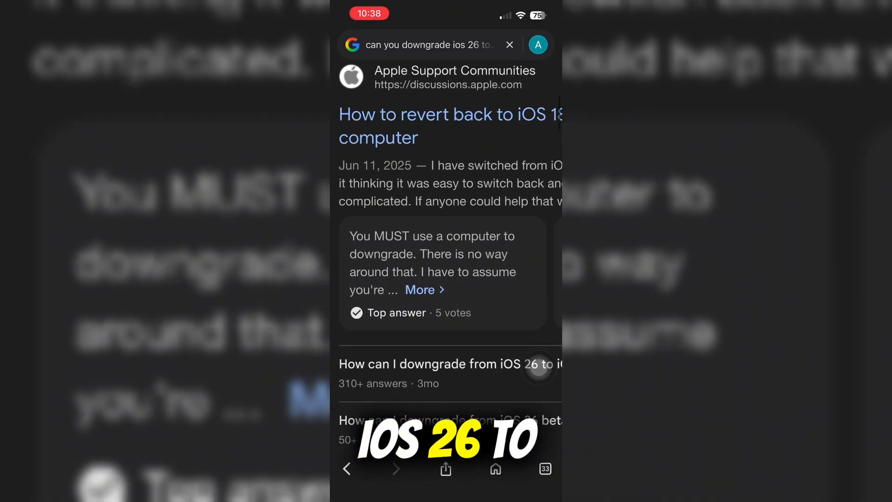
Expand the AI Overview via Show more to reveal why a computer is necessary.
scroll("down", 3)
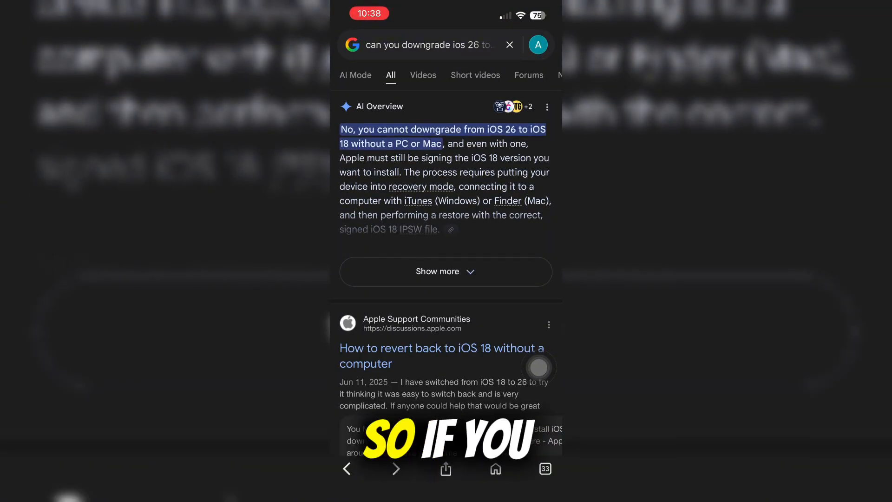
left_click(445, 270)
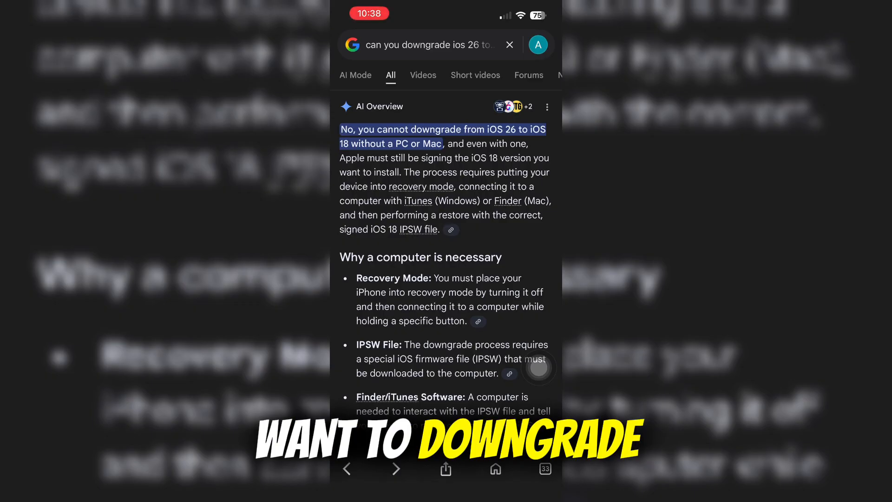